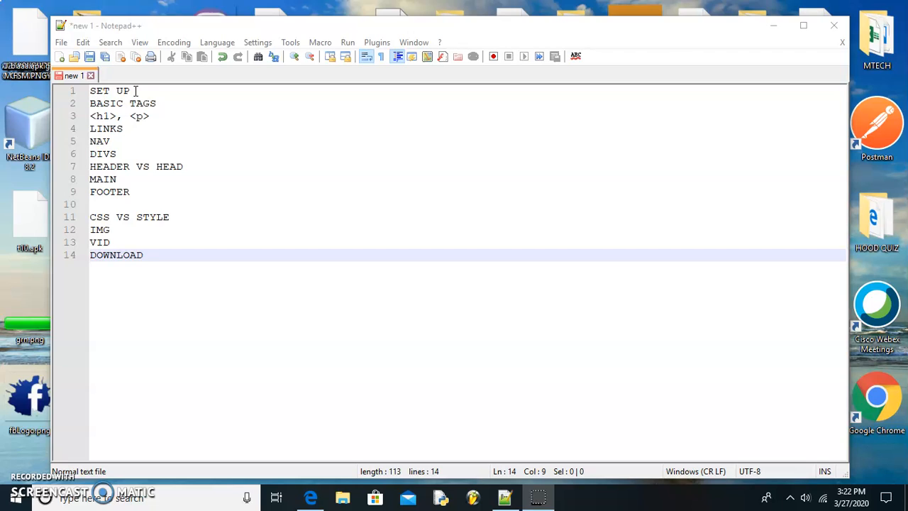
mouse_move(145, 99)
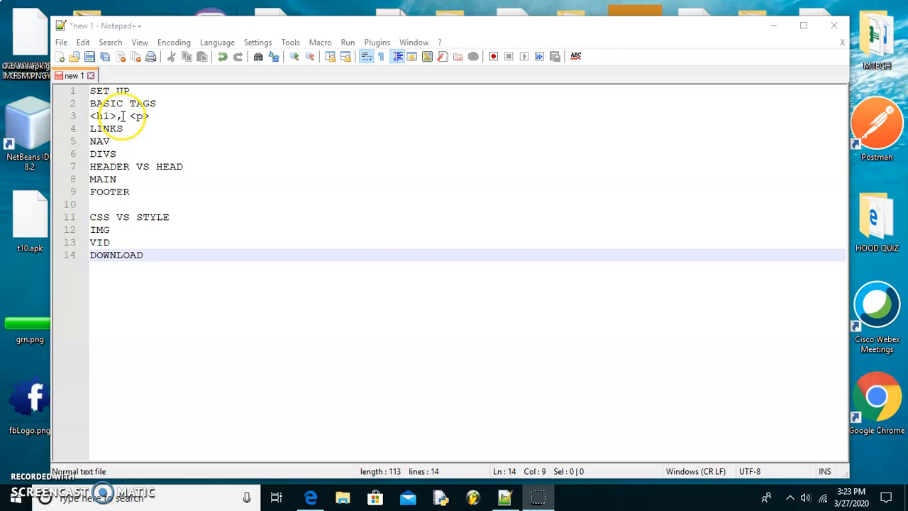
- Close the heading example on line 3 so it reads <h1></h1>
left_click(116, 116)
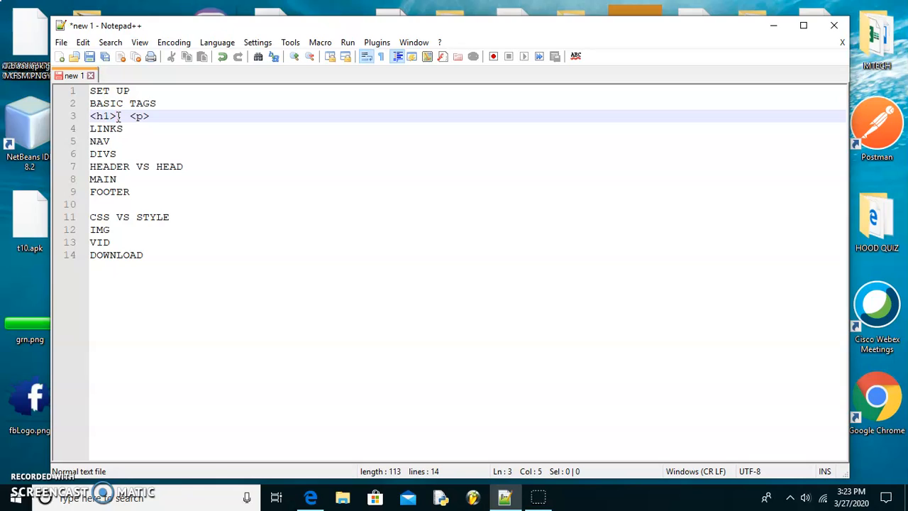
type(",")
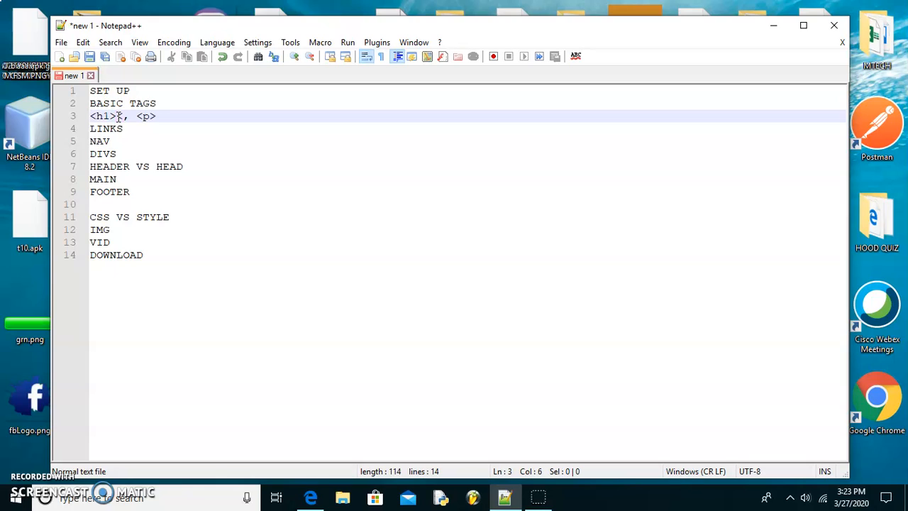
type("/")
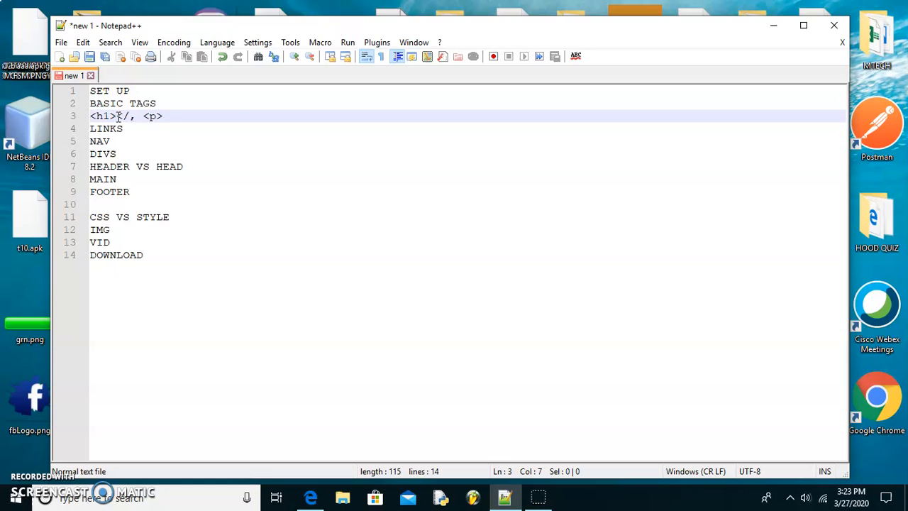
type("h1>")
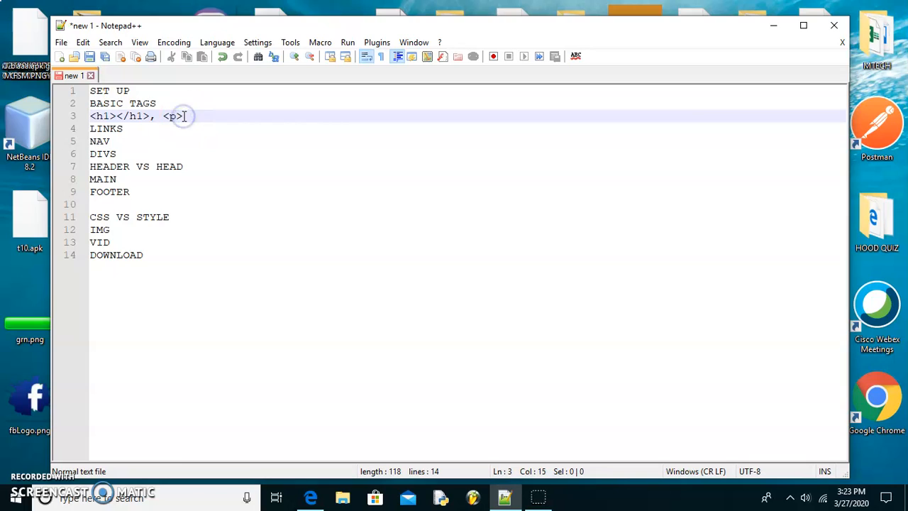
- Complete the paragraph example as <p>hello</p> on line 3
type("h")
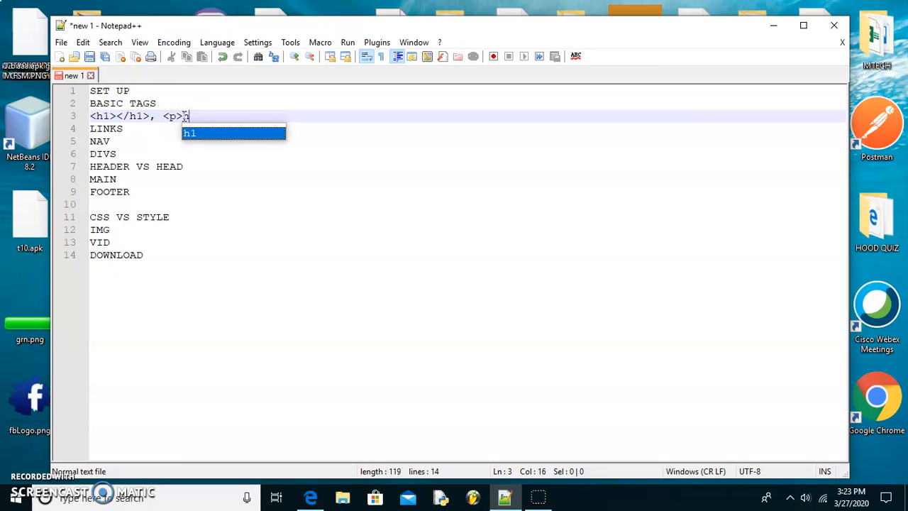
type("ello")
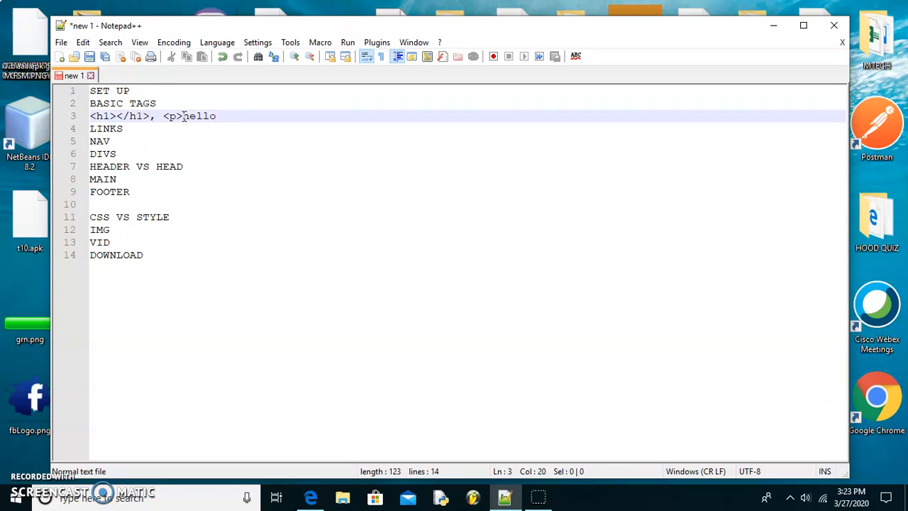
type("<")
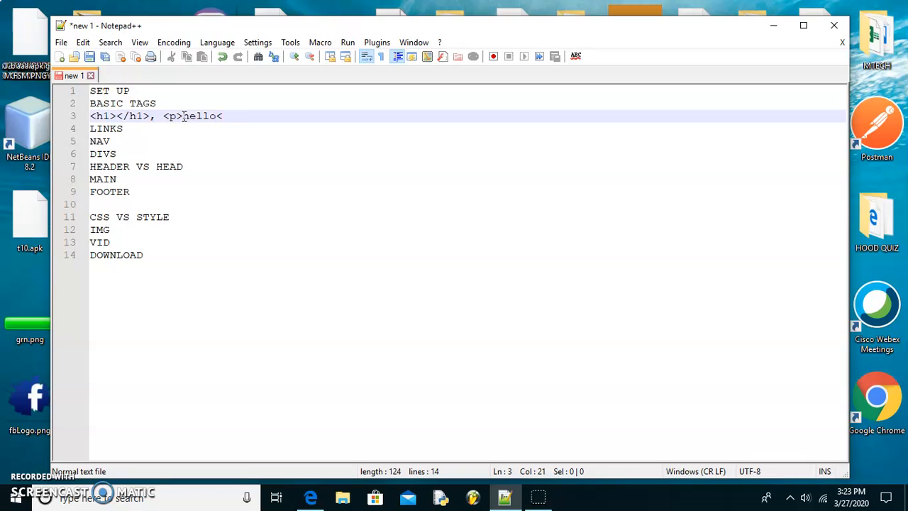
type("/p")
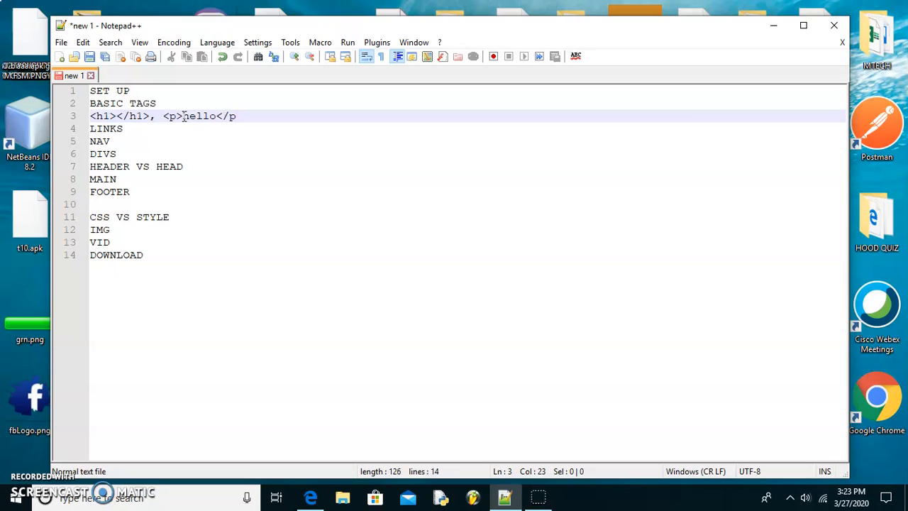
type(">")
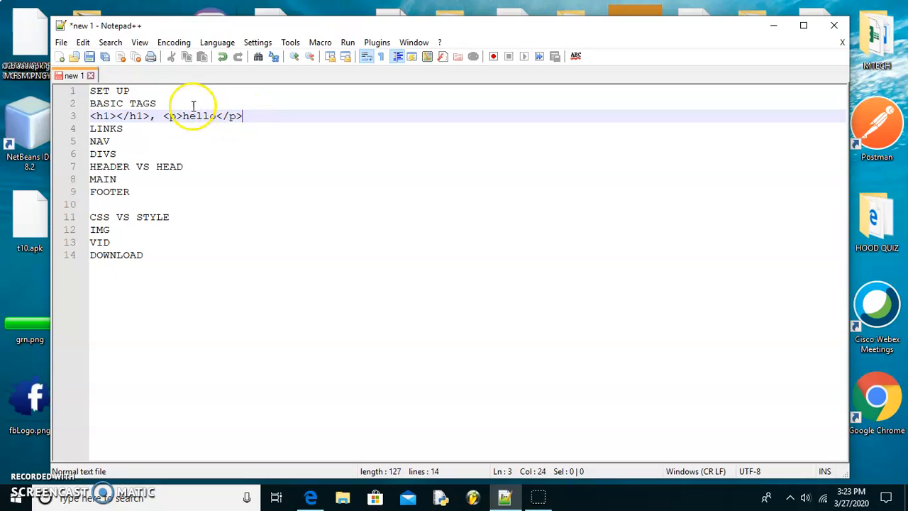
mouse_move(289, 113)
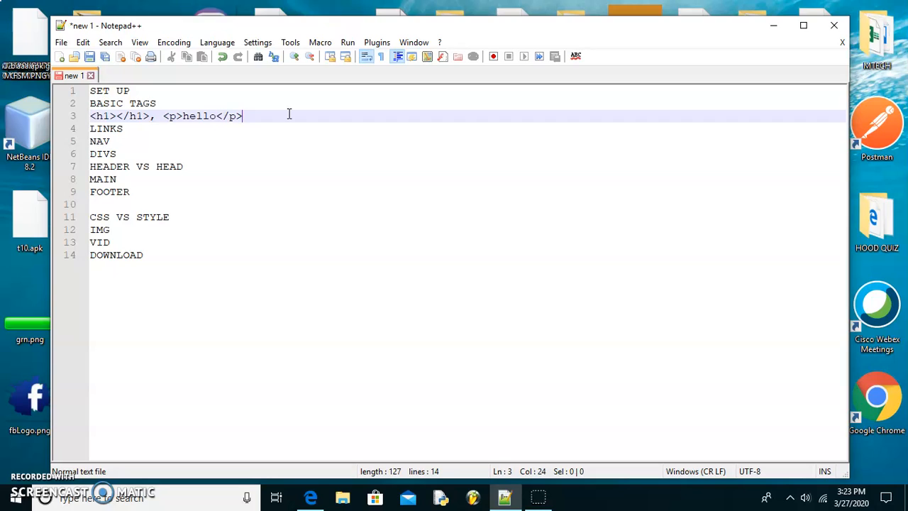
mouse_move(295, 135)
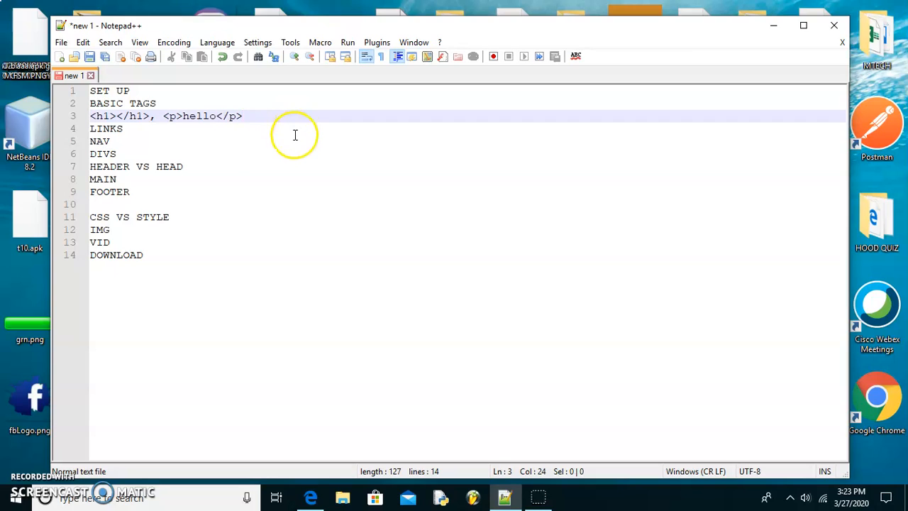
mouse_move(130, 129)
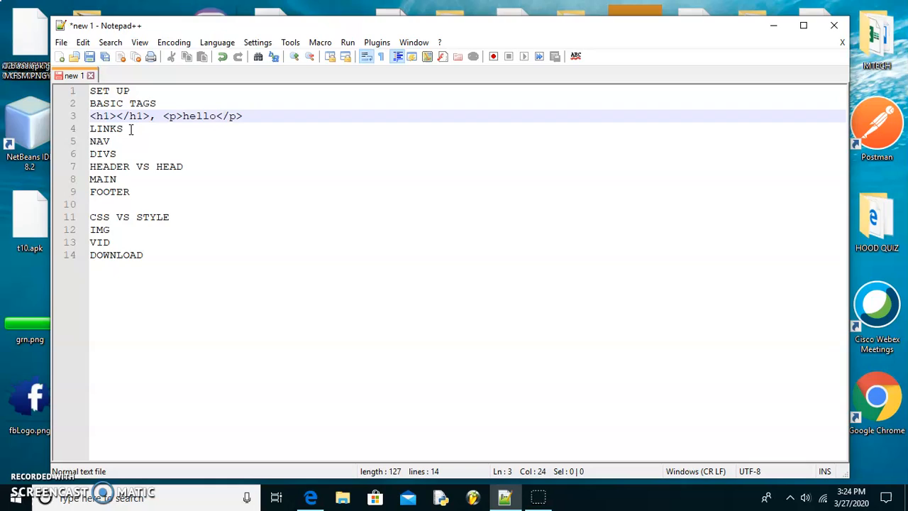
left_click(241, 117)
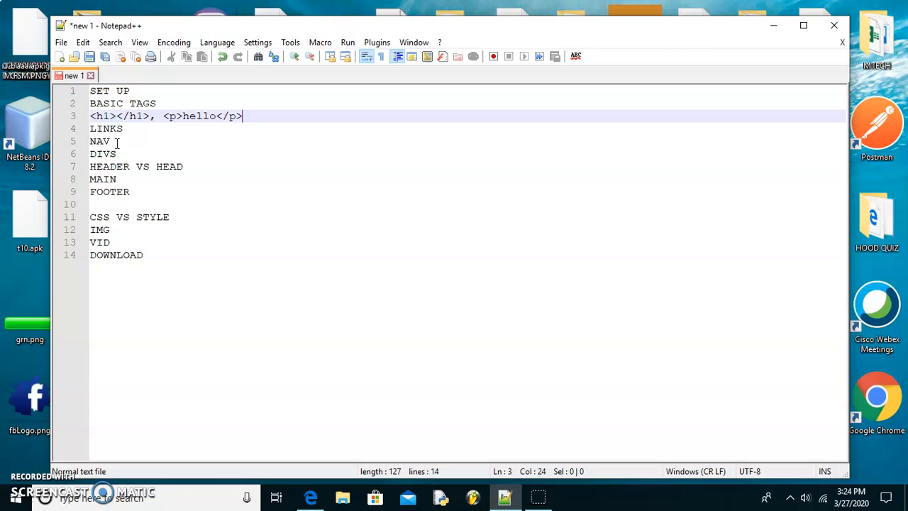
mouse_move(241, 116)
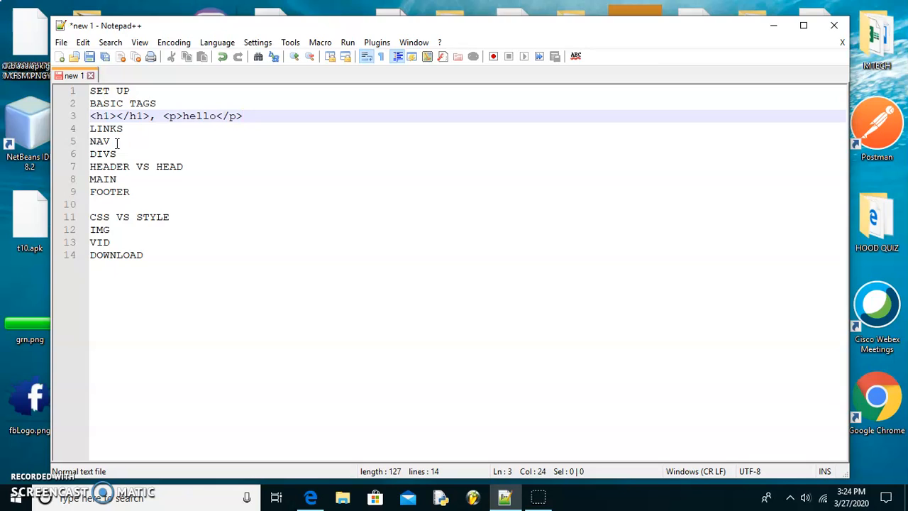
left_click(116, 153)
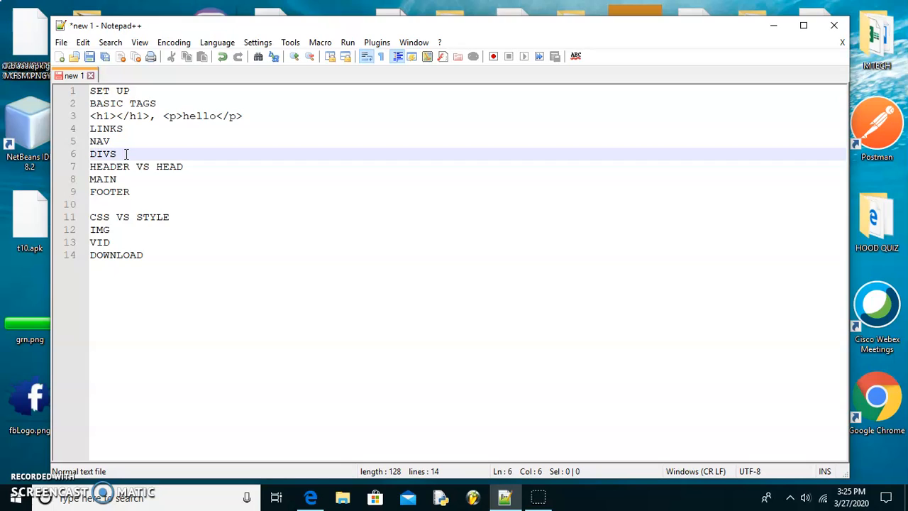
- Split the DIVS topic into two lines, DIVS -1 and DIVS -2
type("1")
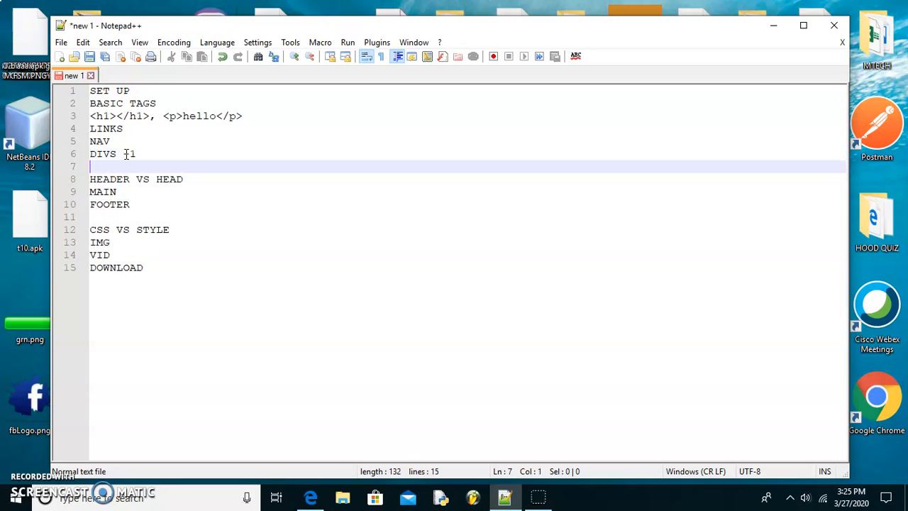
type("DIVS")
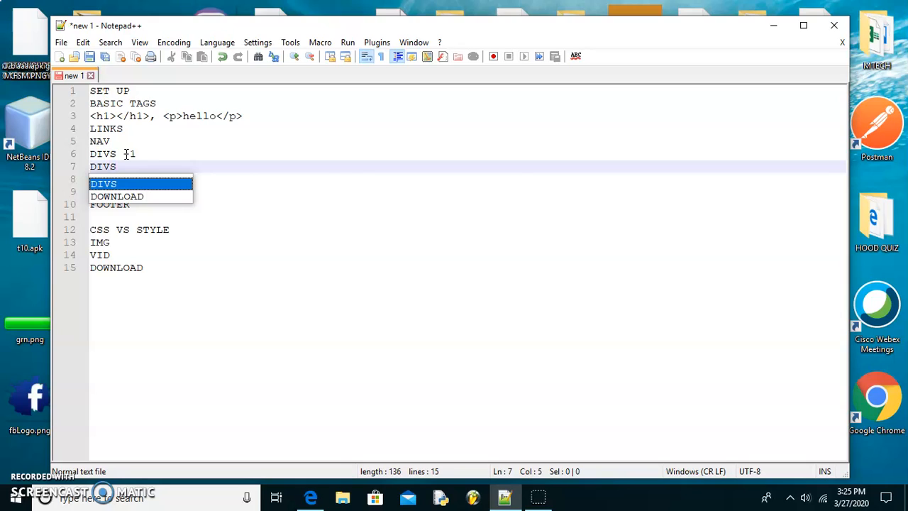
type("-2")
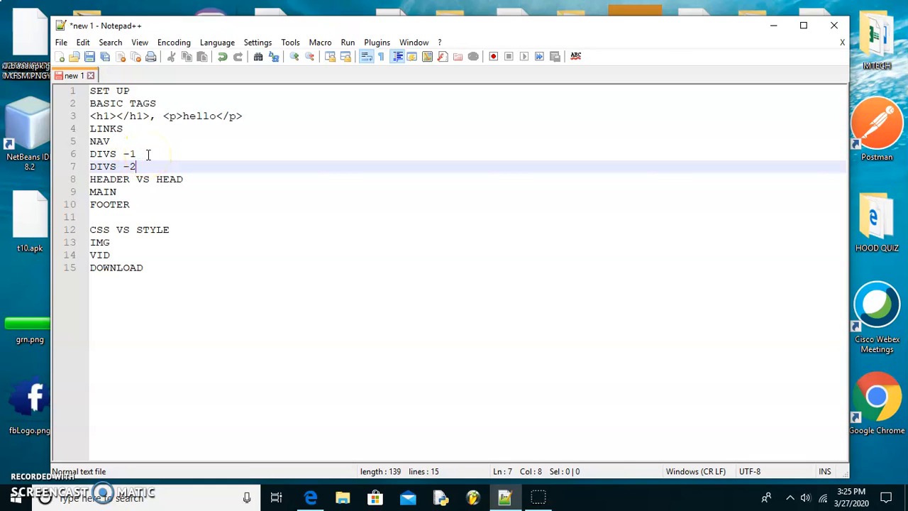
- Label the lines so they read 'DIVS -1= abc' and 'DIVS -2= 123'
left_click(148, 153)
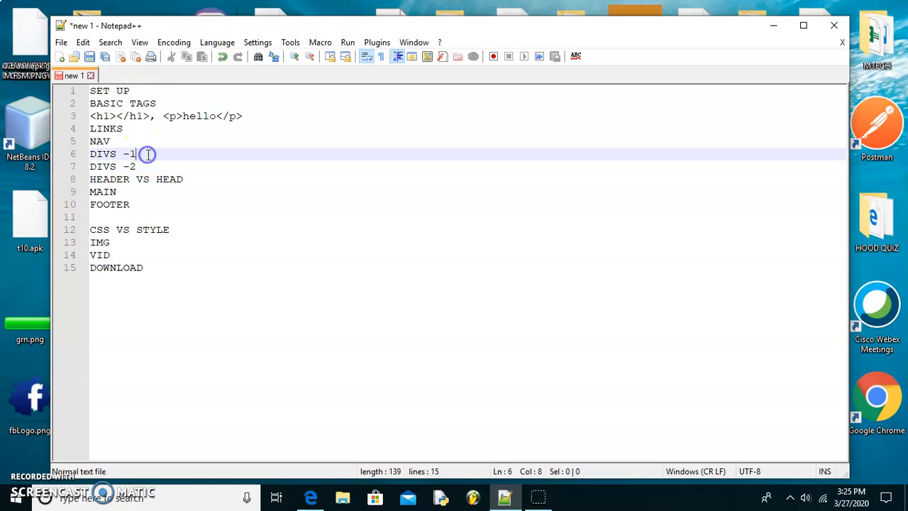
mouse_move(148, 154)
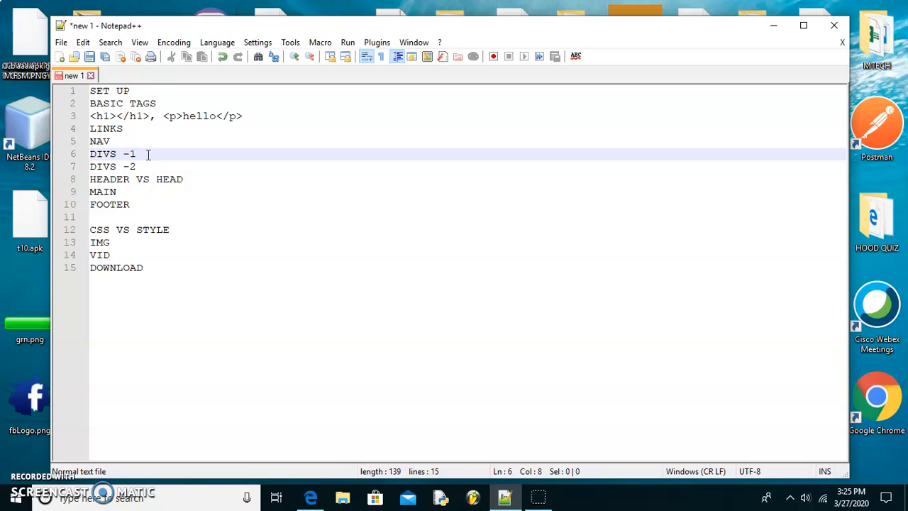
type("= abc")
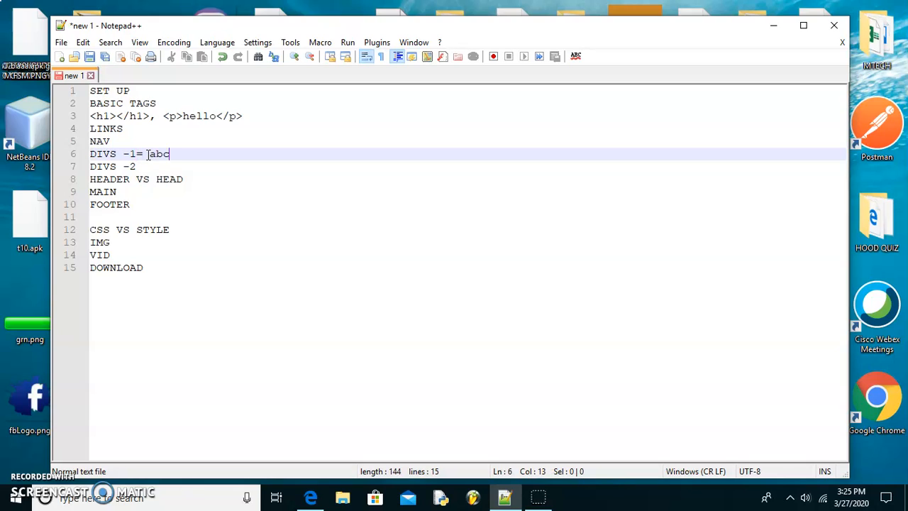
left_click(140, 166)
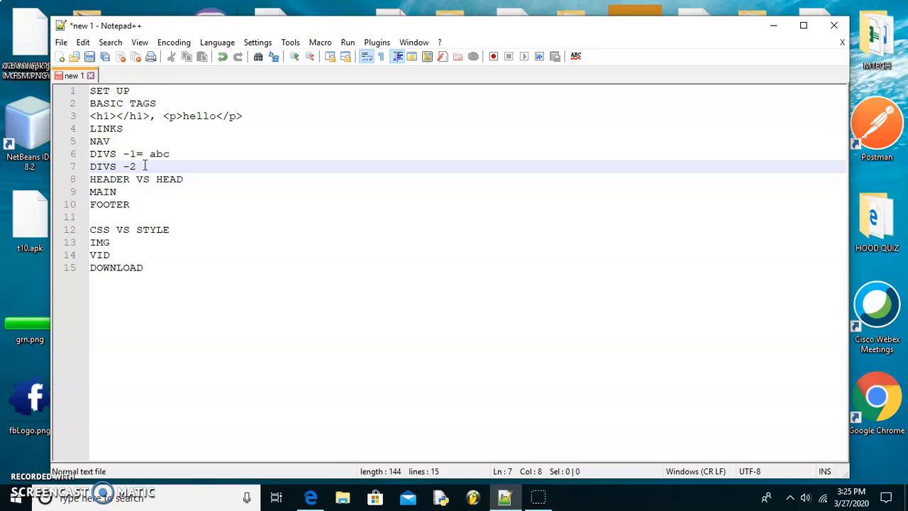
type("= 123")
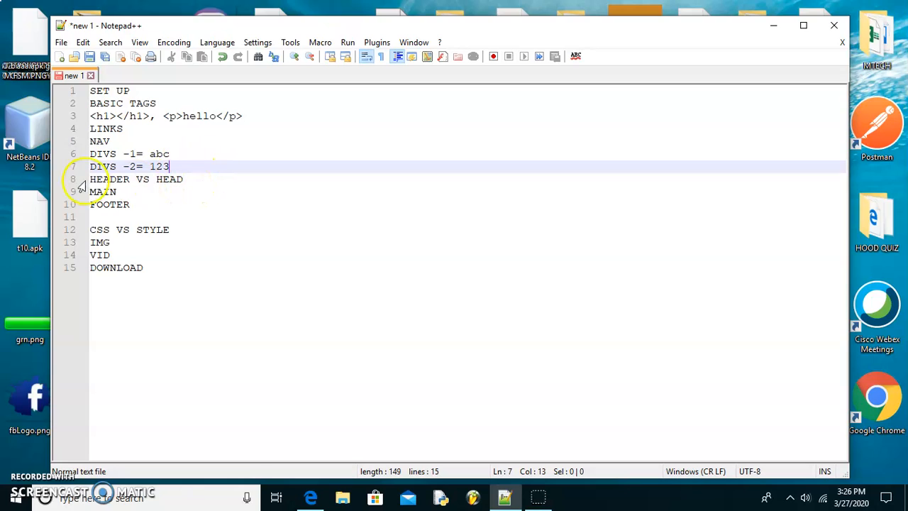
mouse_move(187, 191)
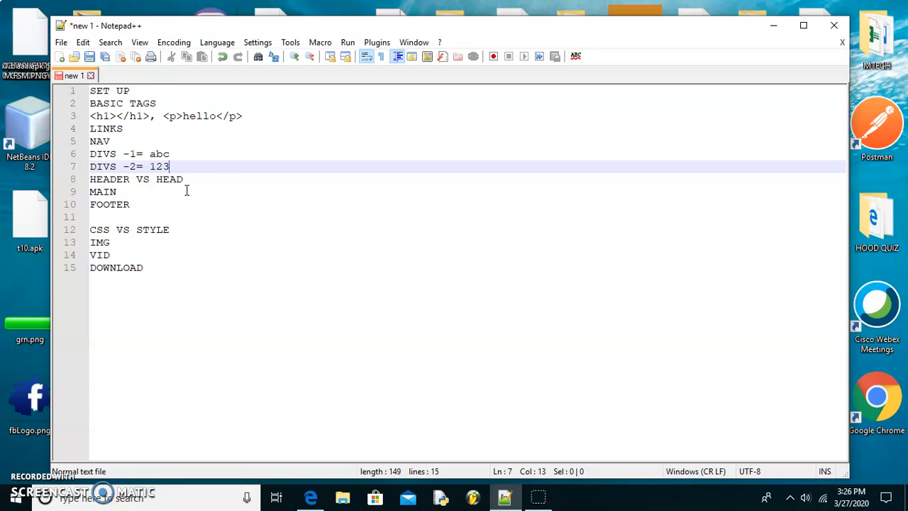
left_click(199, 179)
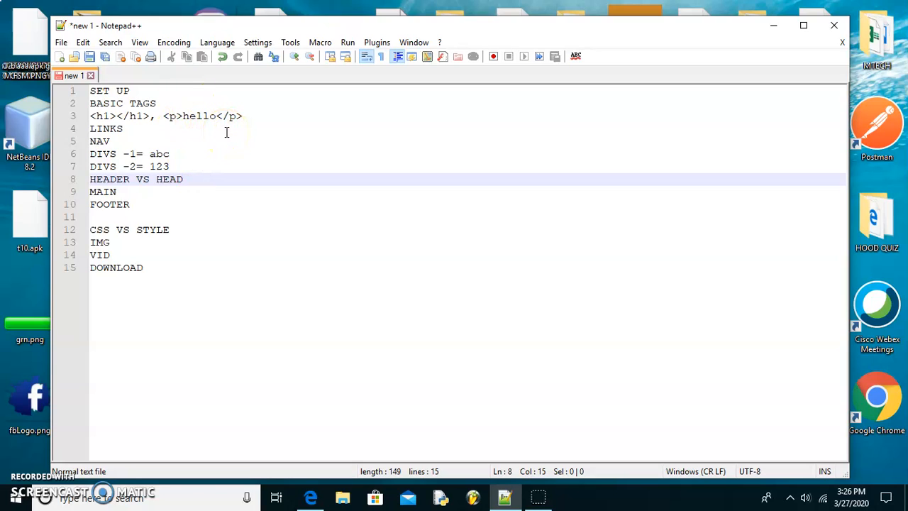
mouse_move(135, 97)
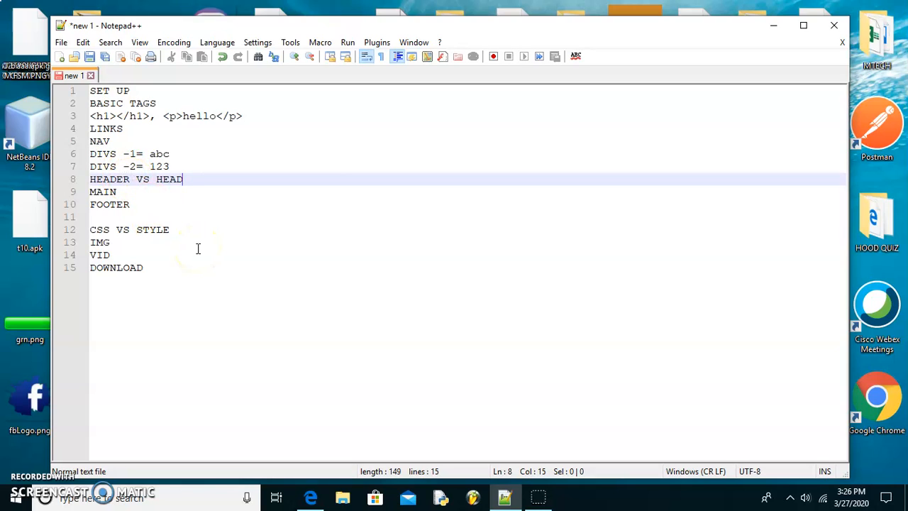
mouse_move(198, 248)
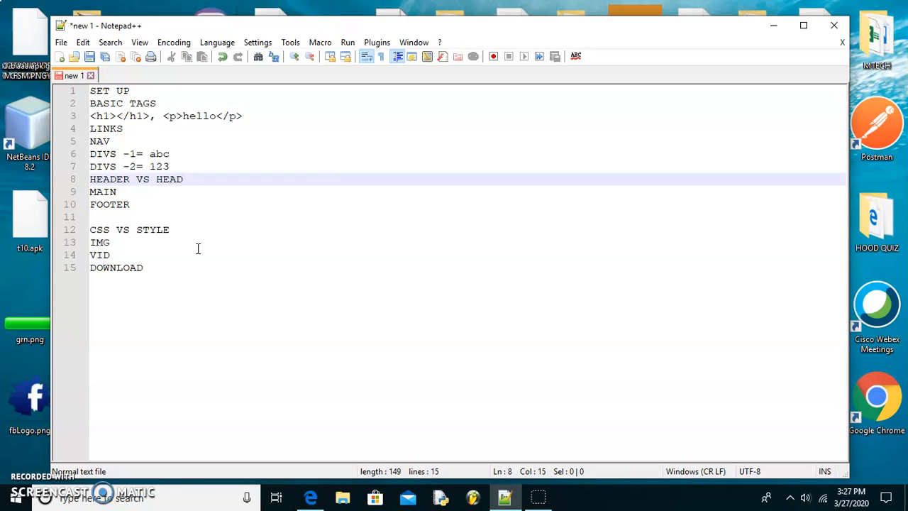
left_click(181, 179)
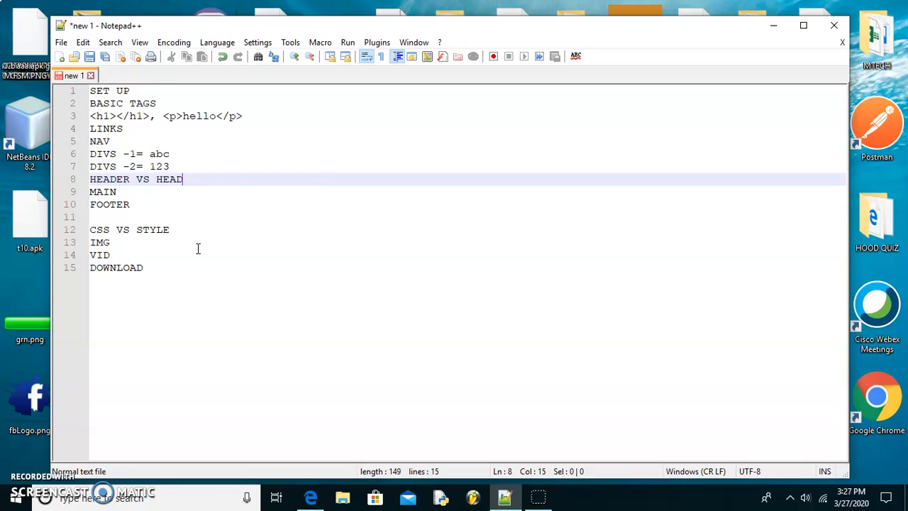
mouse_move(196, 215)
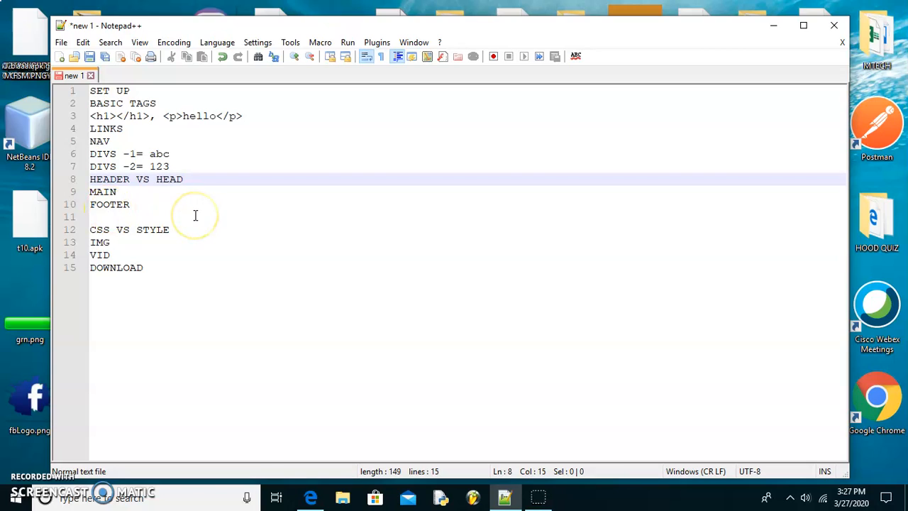
mouse_move(133, 198)
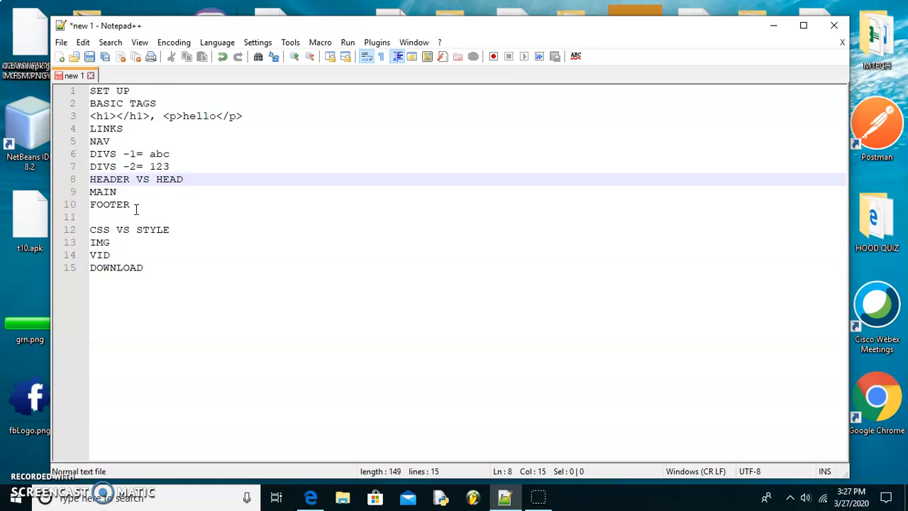
- Place the cursor at the end of the VID line to start a new line
left_click(183, 179)
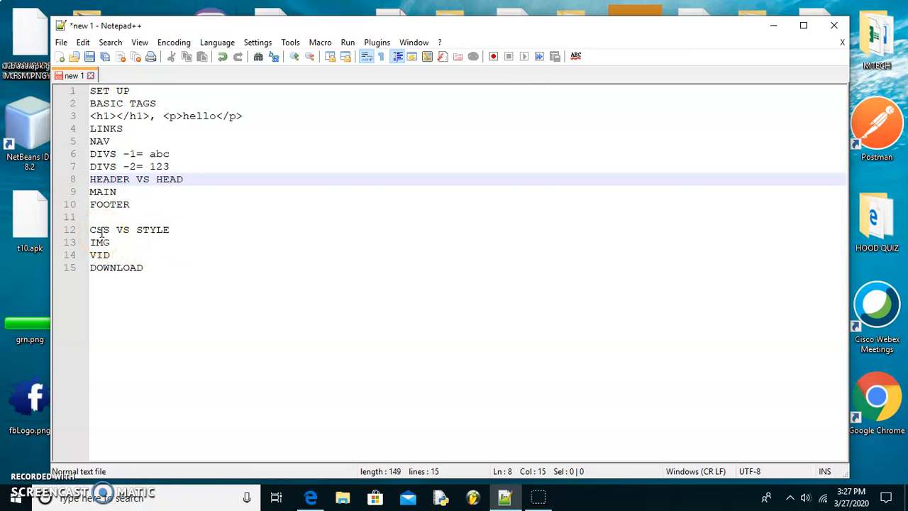
mouse_move(125, 230)
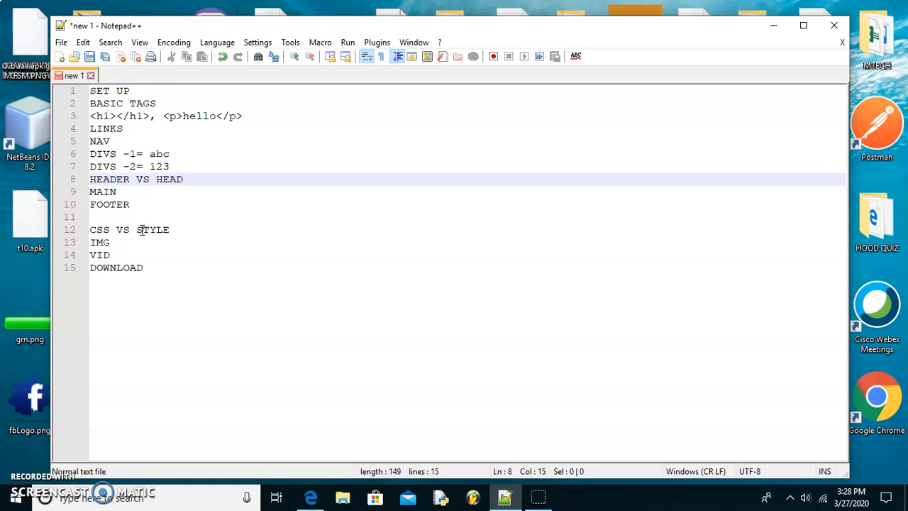
mouse_move(120, 244)
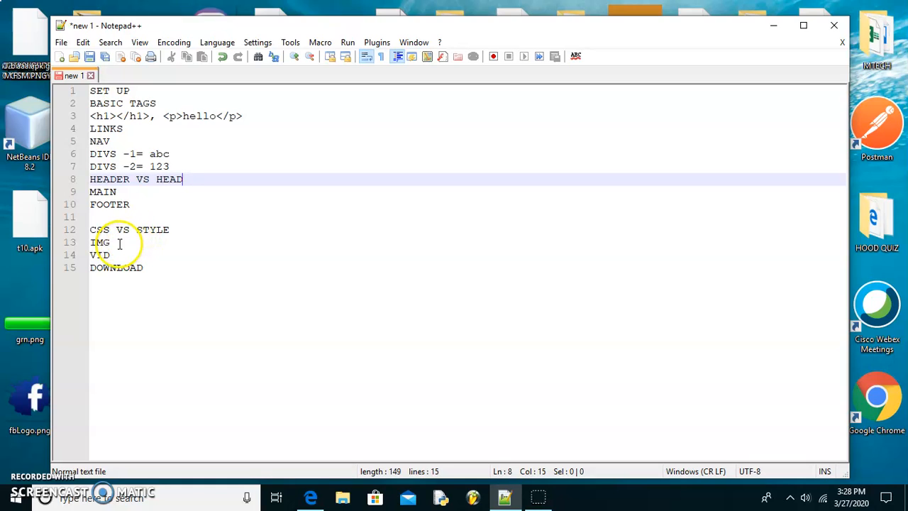
mouse_move(119, 242)
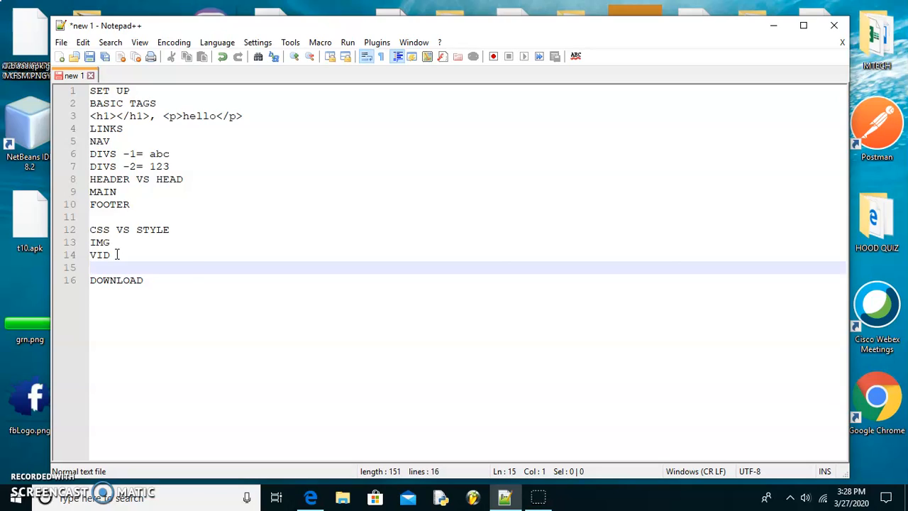
- Add an MP4 entry on the new line beneath VID
type("MP4")
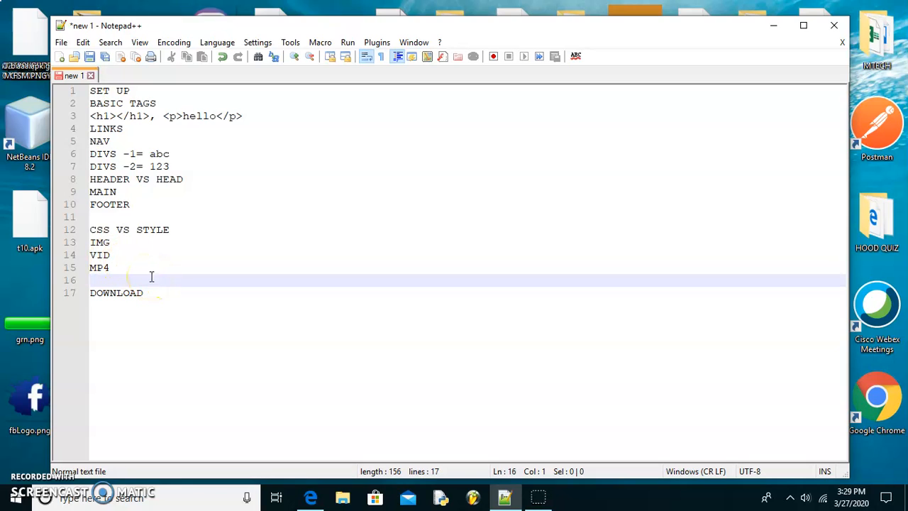
mouse_move(191, 291)
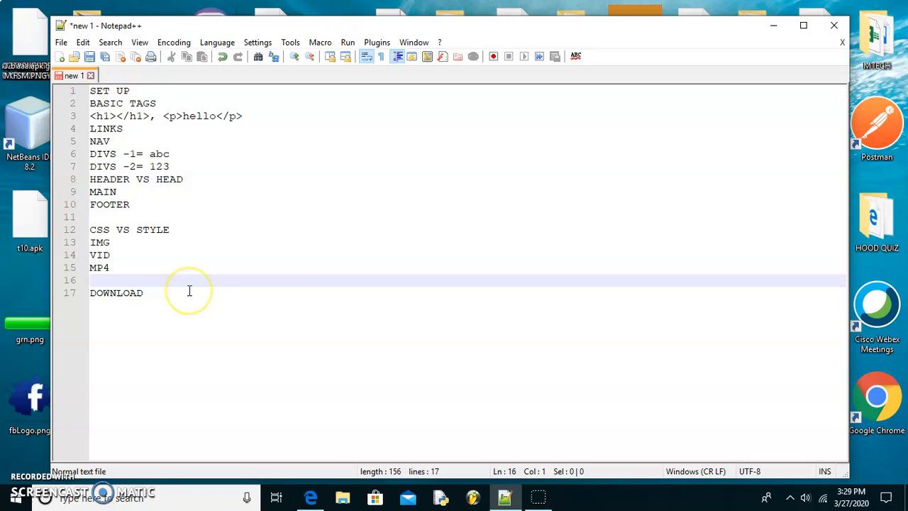